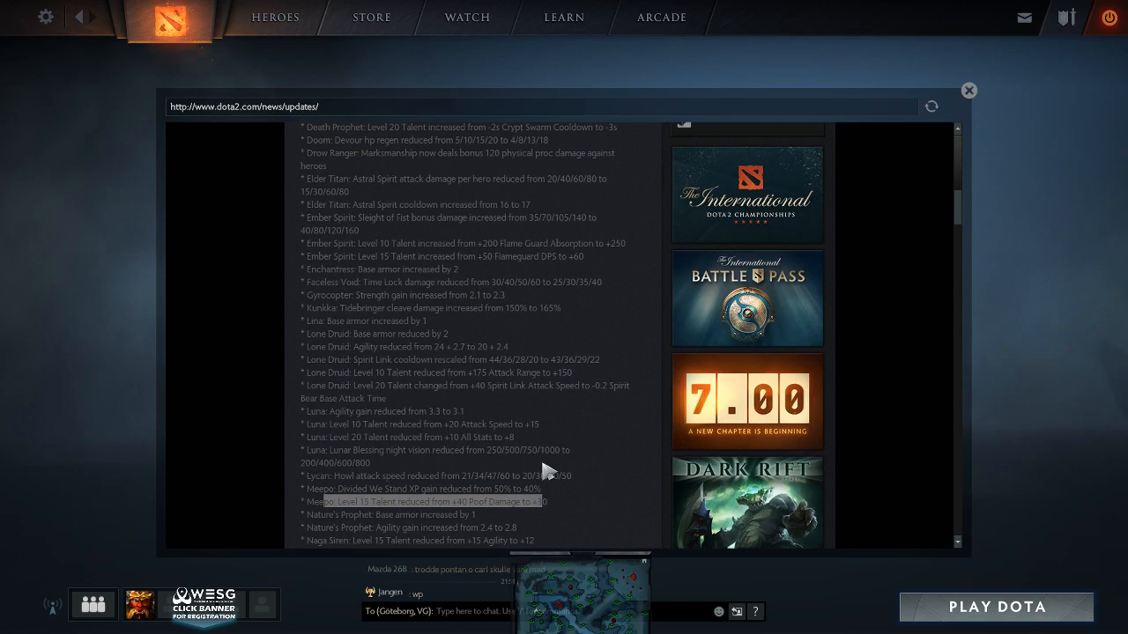
{"action": "mouse_move", "coordinate": [462, 502]}
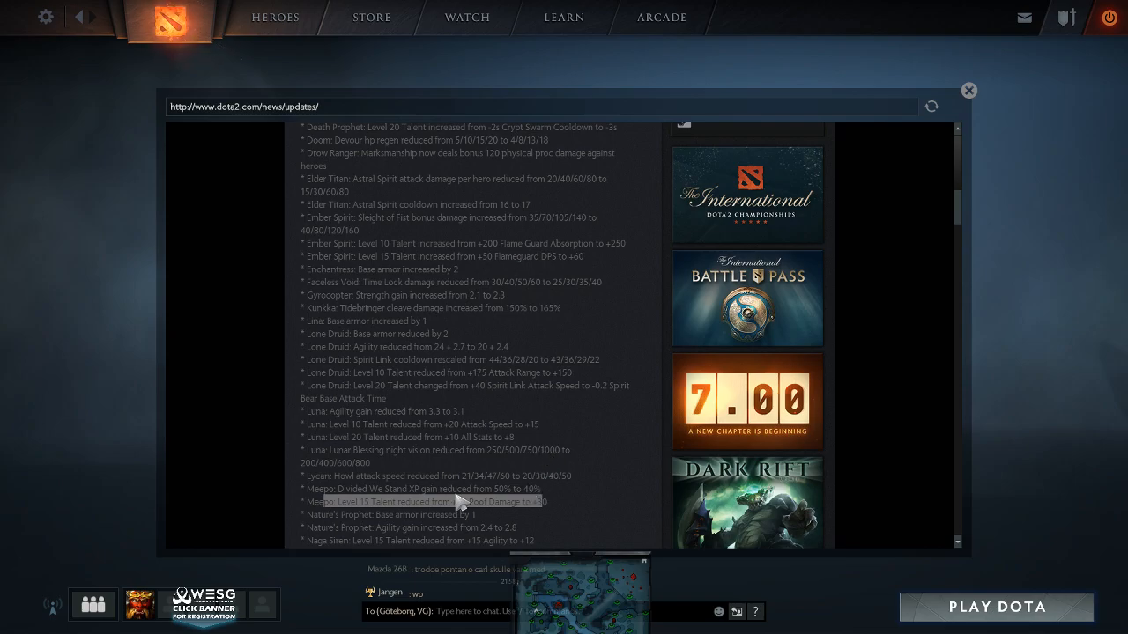
{"action": "mouse_move", "coordinate": [454, 503]}
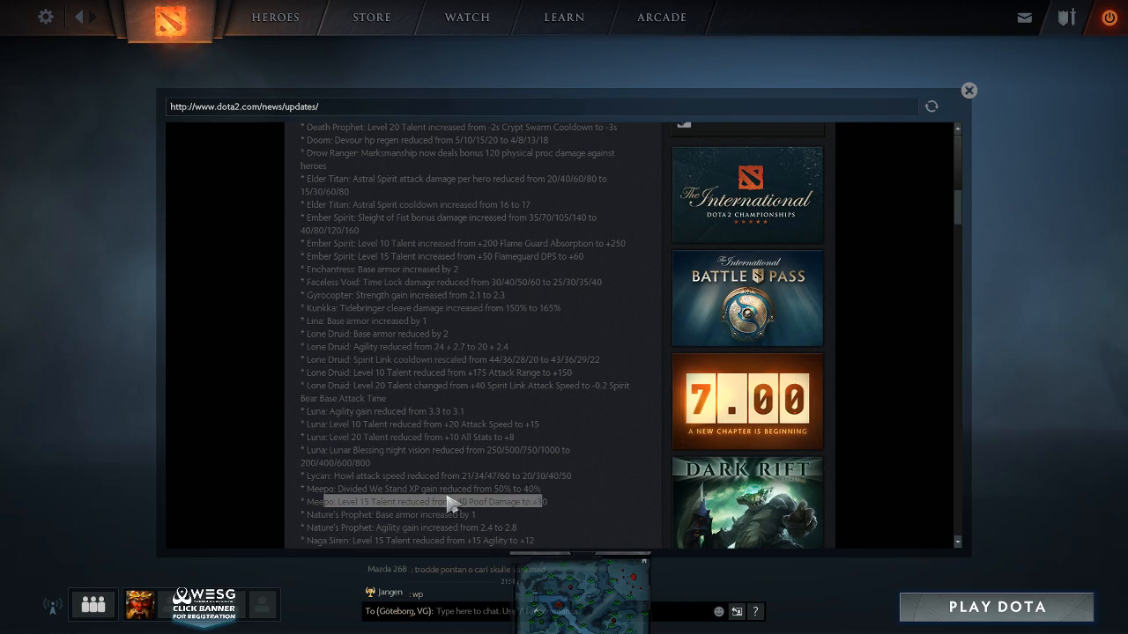